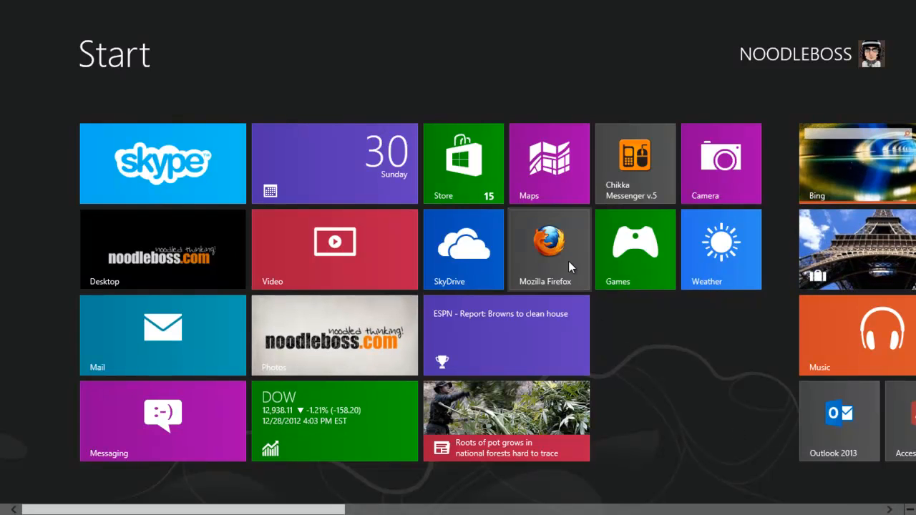
- Launch Mozilla Firefox from the Windows 8 Start screen
left_click(549, 249)
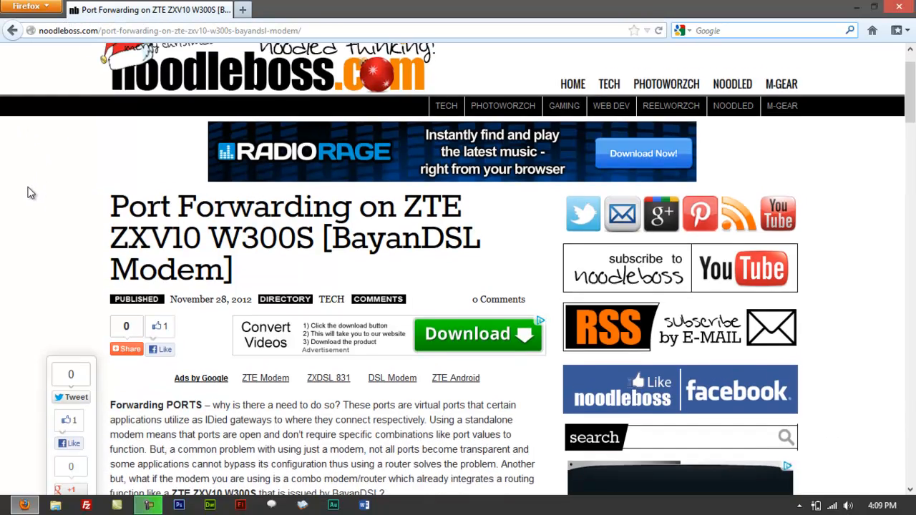
scroll("down", 3)
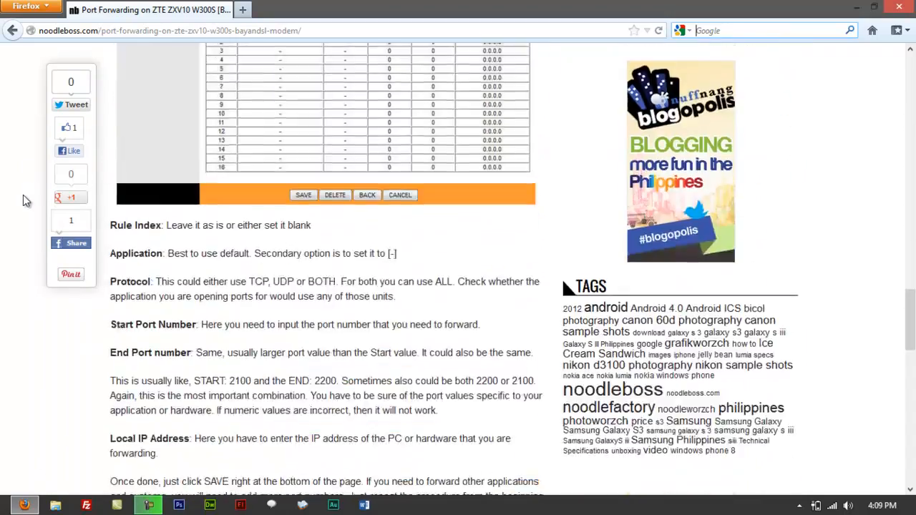
scroll("down", 3)
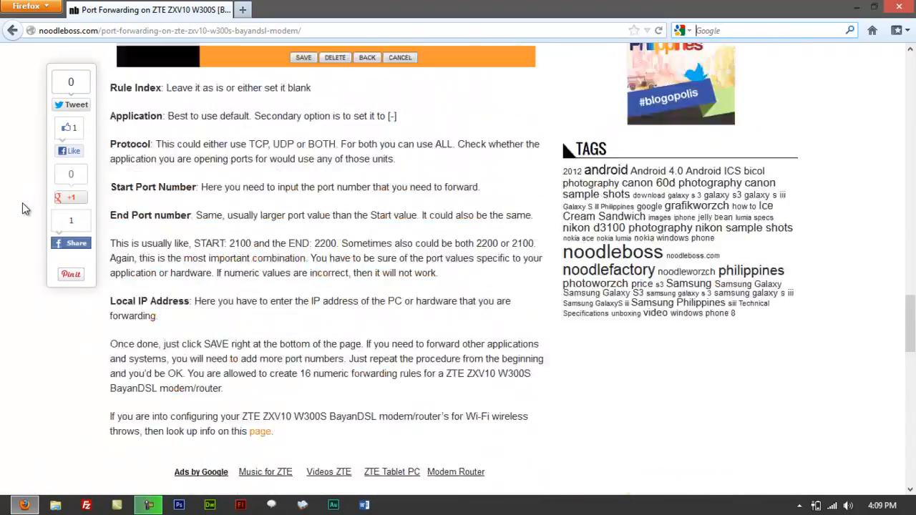
scroll("up", 3)
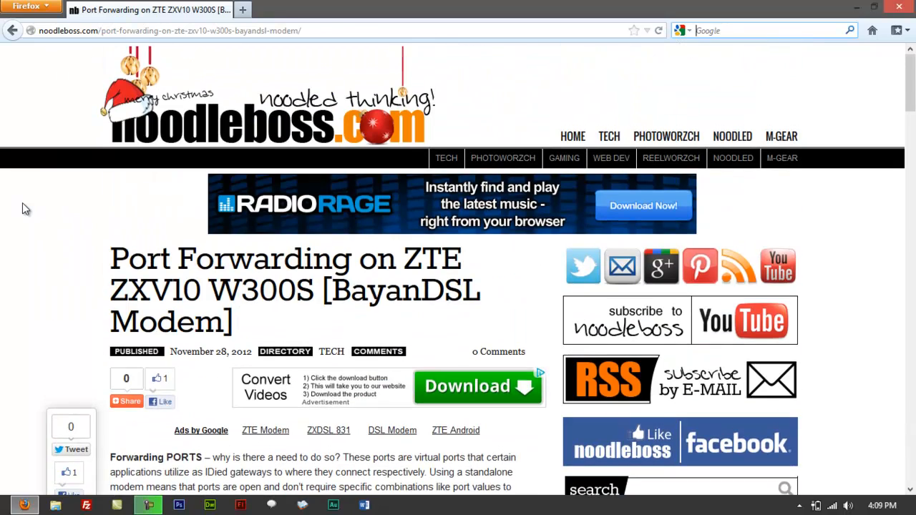
scroll("down", 3)
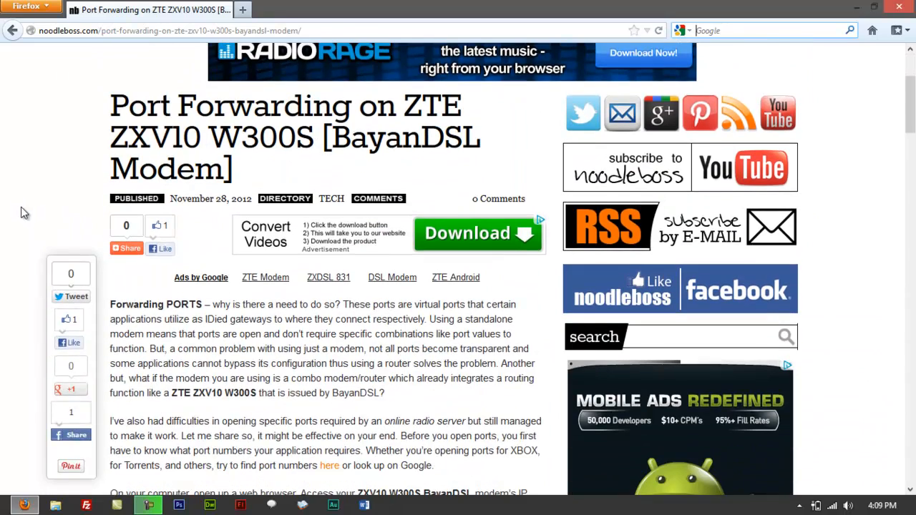
scroll("down", 3)
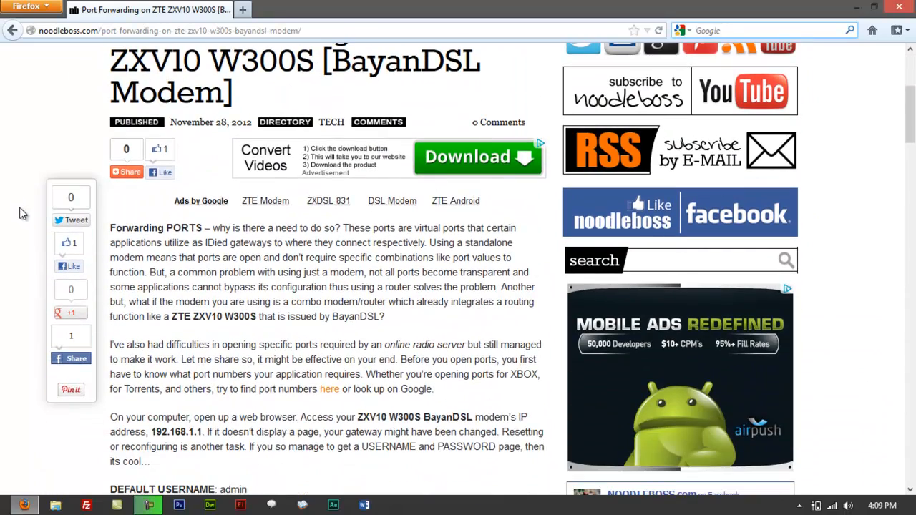
scroll("down", 3)
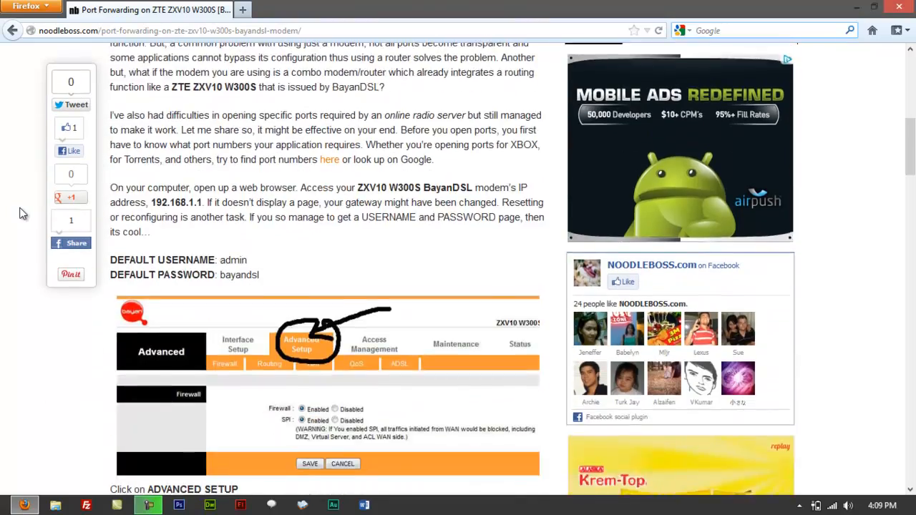
scroll("down", 3)
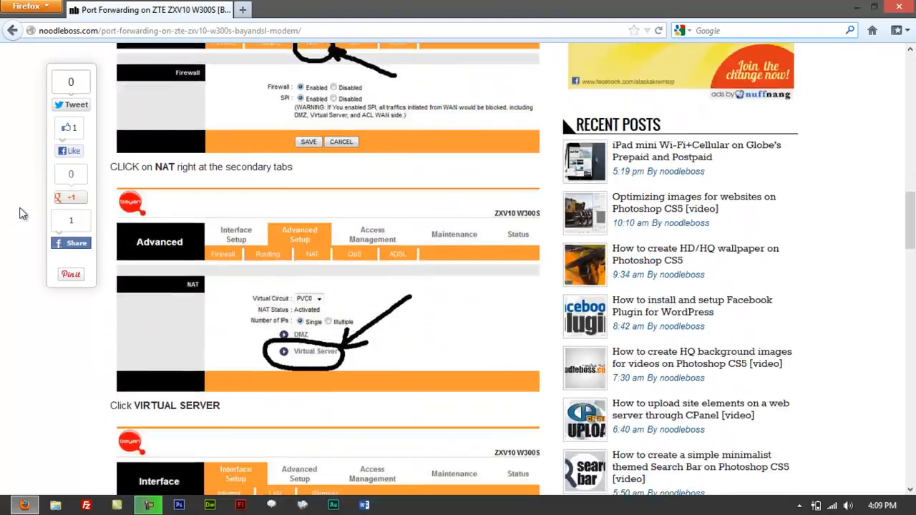
scroll("down", 3)
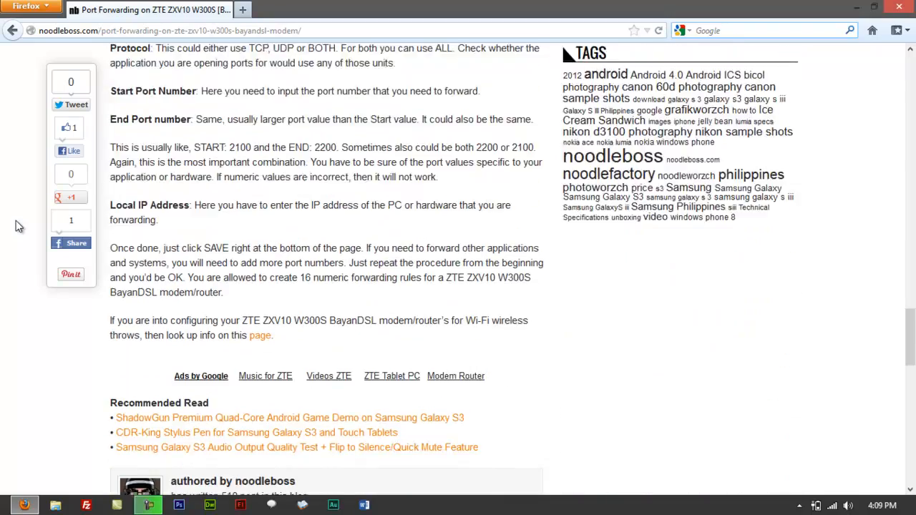
scroll("up", 3)
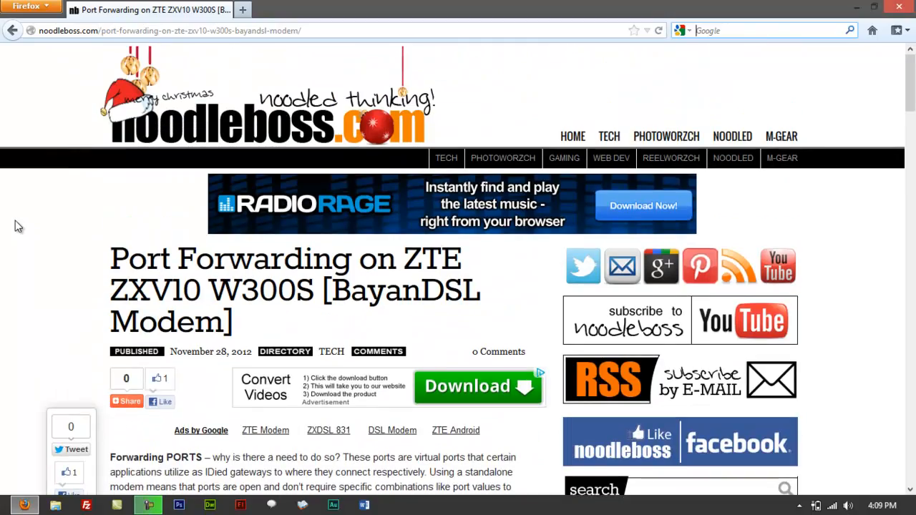
mouse_move(243, 8)
type("192.168.1.1")
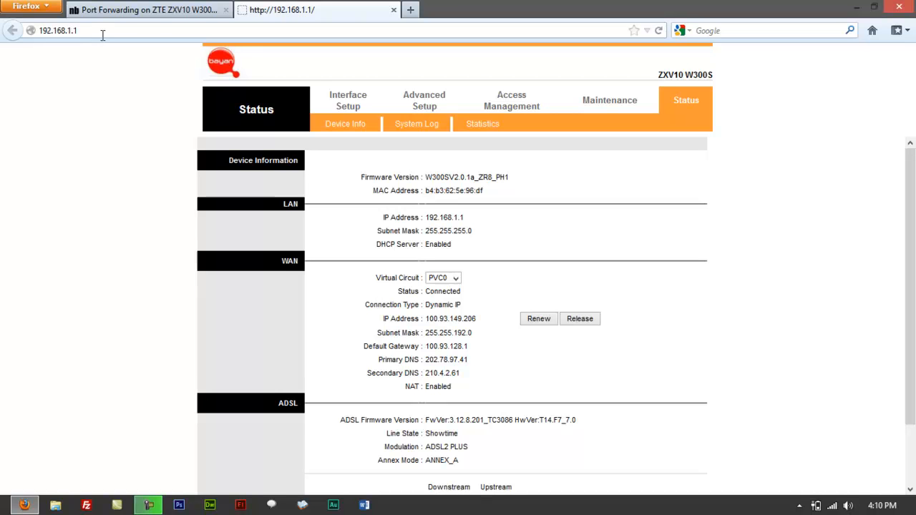
mouse_move(260, 246)
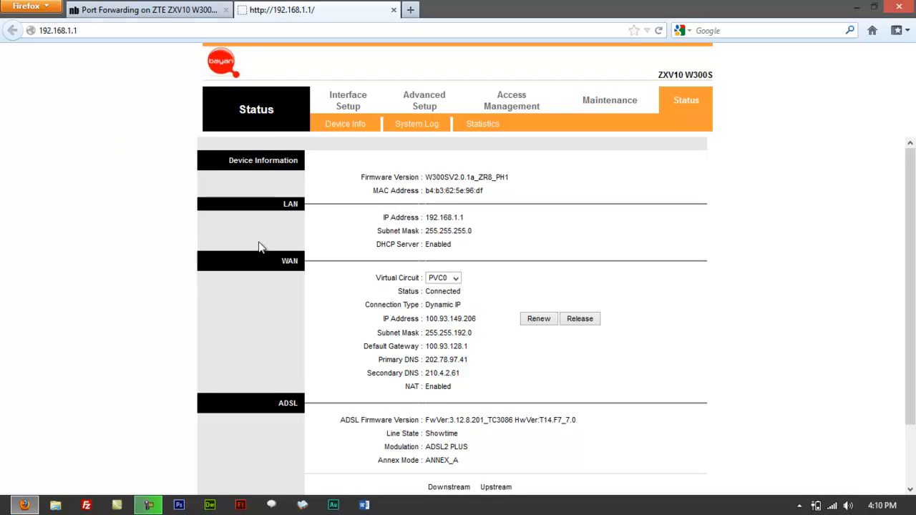
mouse_move(164, 261)
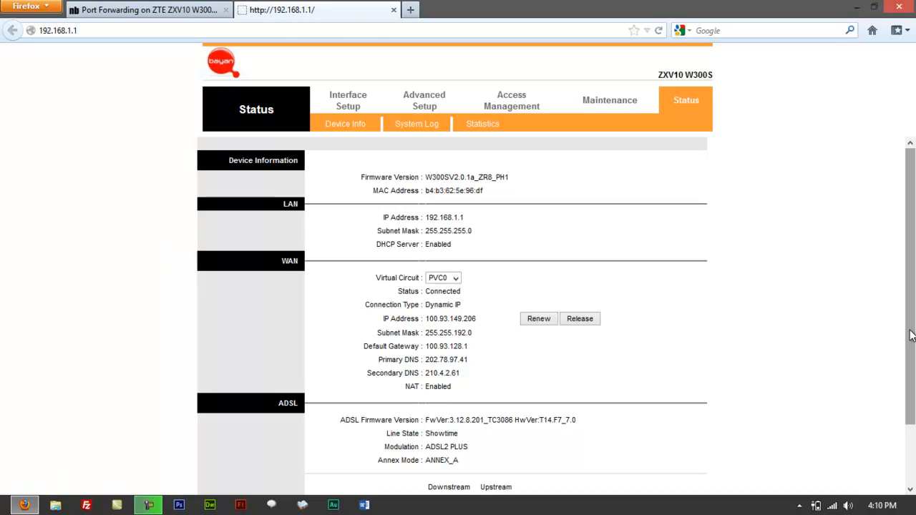
- Scroll down the router's device status page at 192.168.1.1
scroll("down", 3)
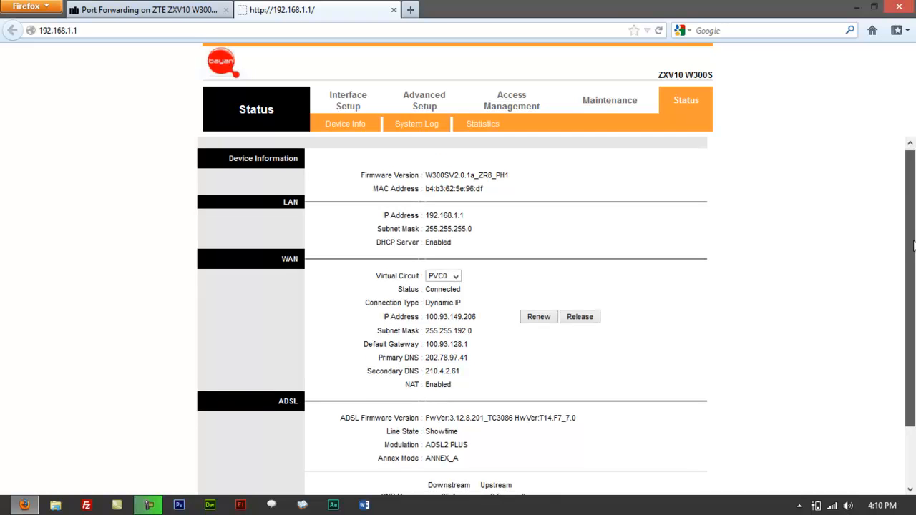
scroll("down", 3)
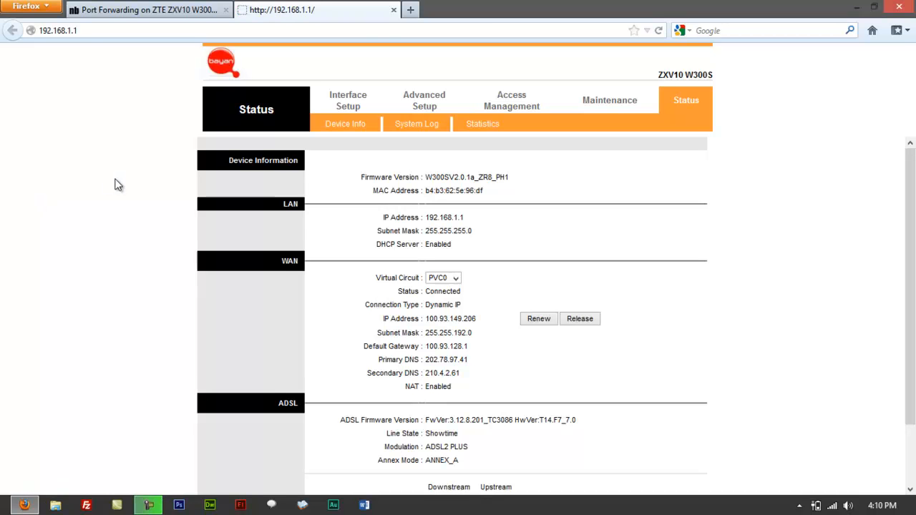
mouse_move(114, 183)
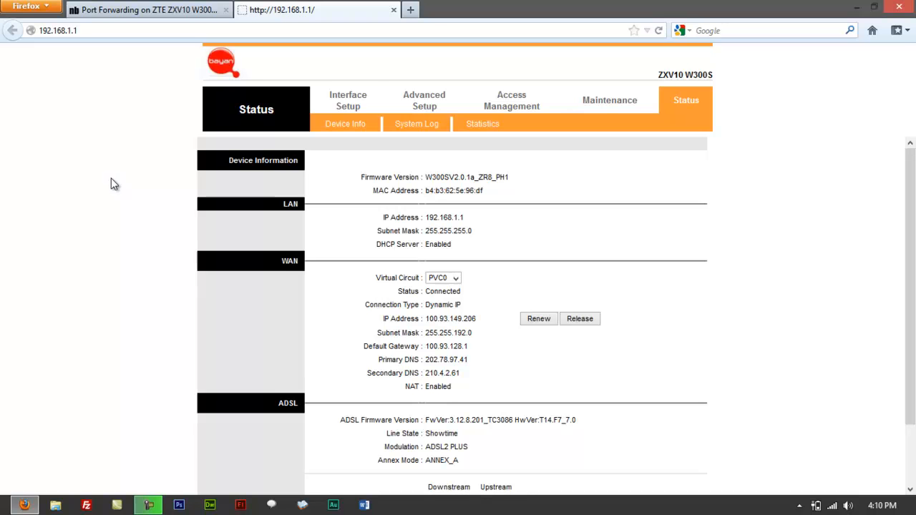
- Reach the NAT Virtual Server form under Advanced Setup, then go back to the noodleboss article
left_click(424, 100)
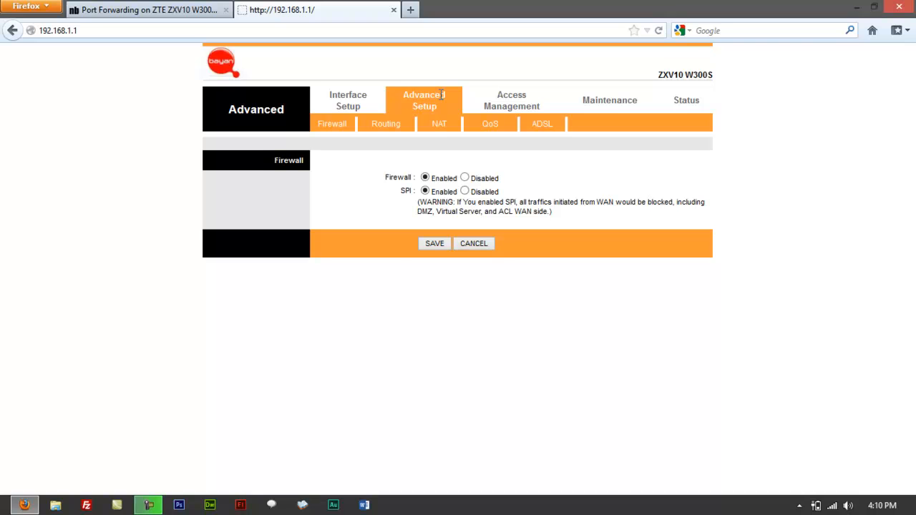
left_click(438, 123)
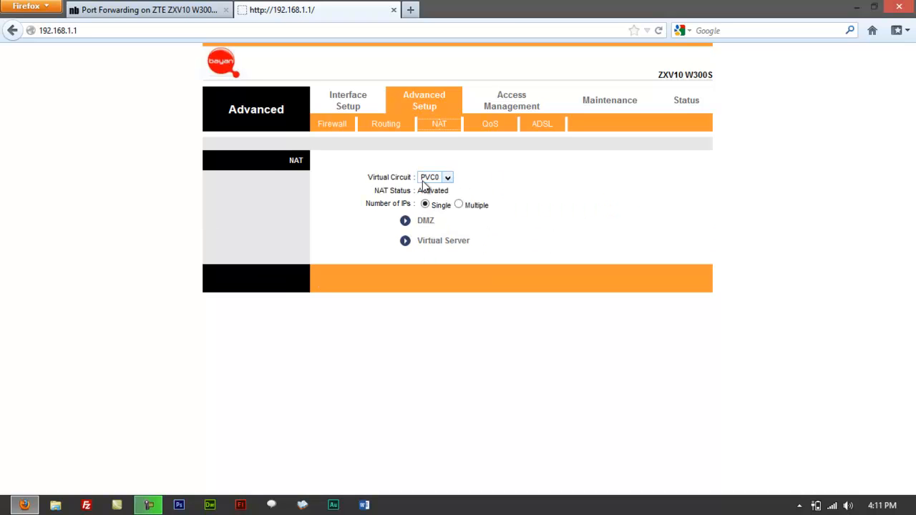
mouse_move(427, 249)
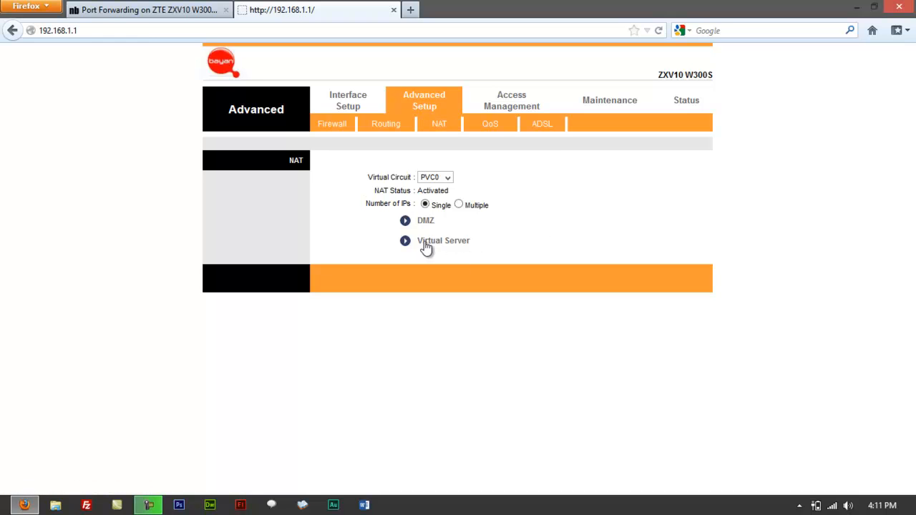
left_click(444, 241)
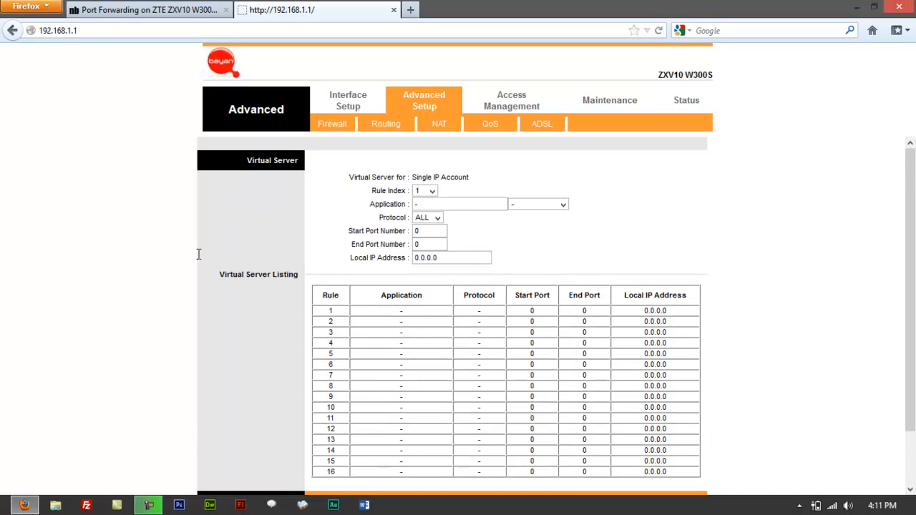
left_click(460, 203)
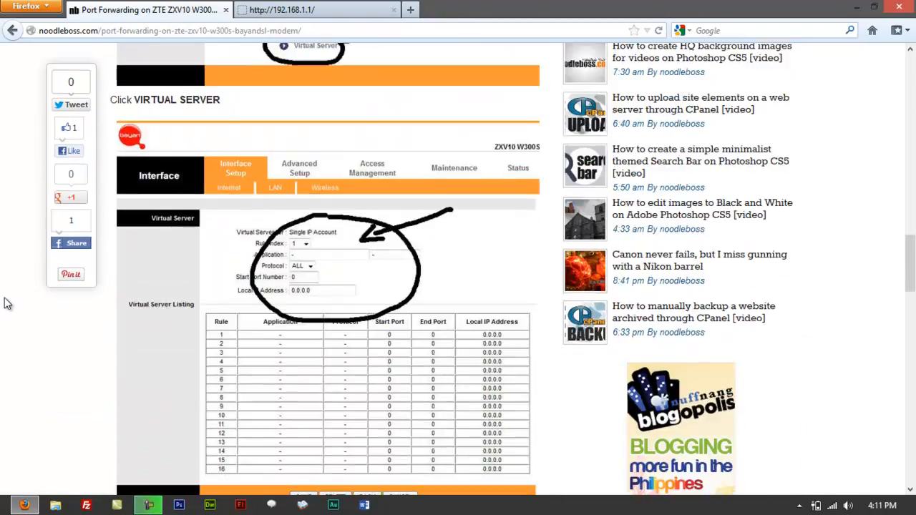
scroll("down", 3)
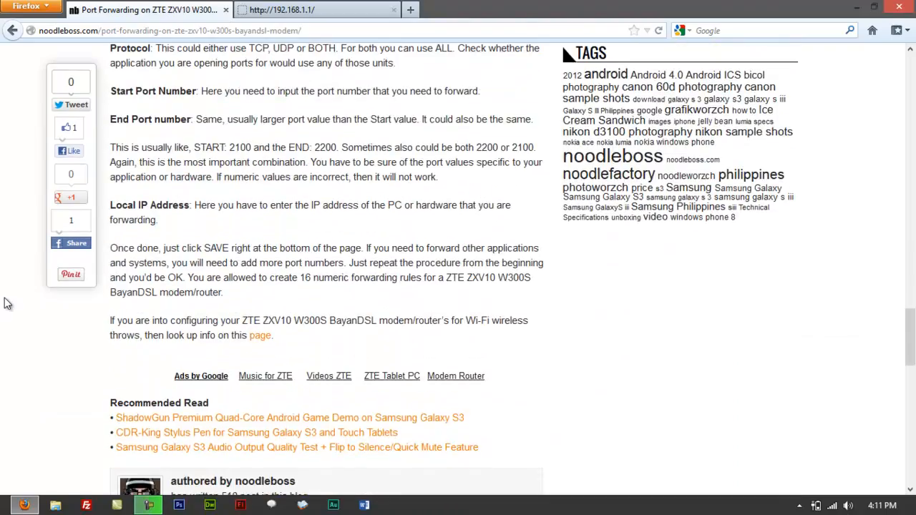
scroll("up", 3)
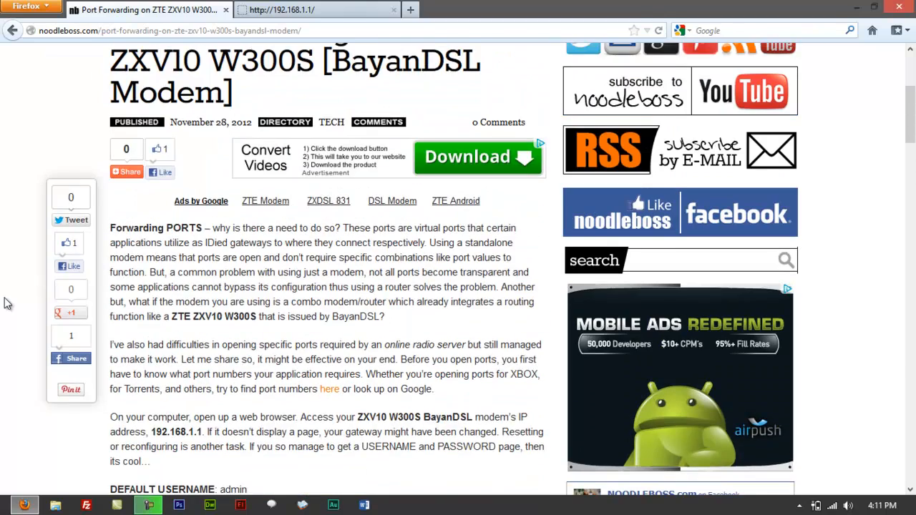
scroll("down", 3)
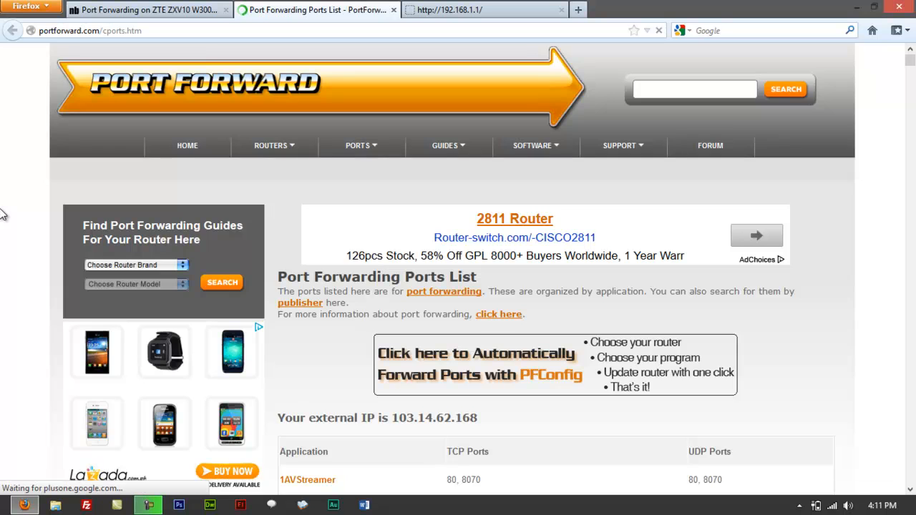
- Start buying the PFConfig automatic port forwarding offer ($29.95) and review its cart
left_click(480, 364)
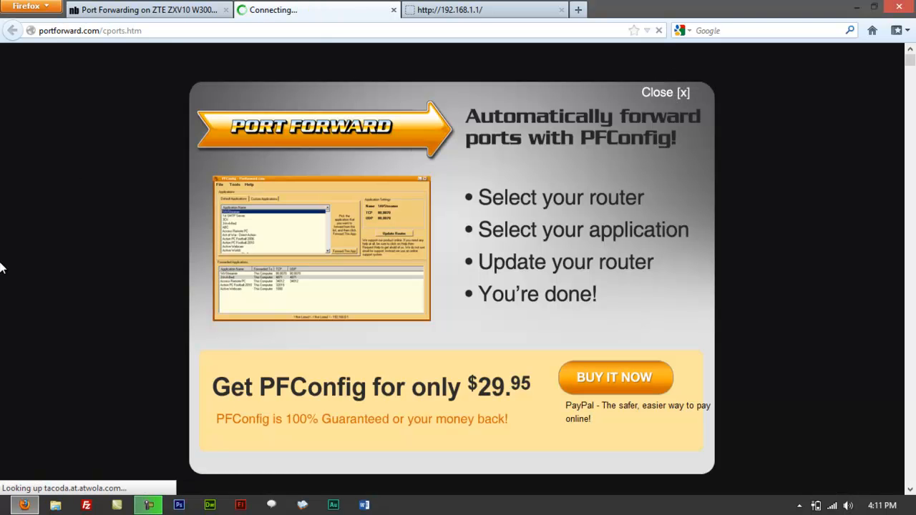
left_click(615, 378)
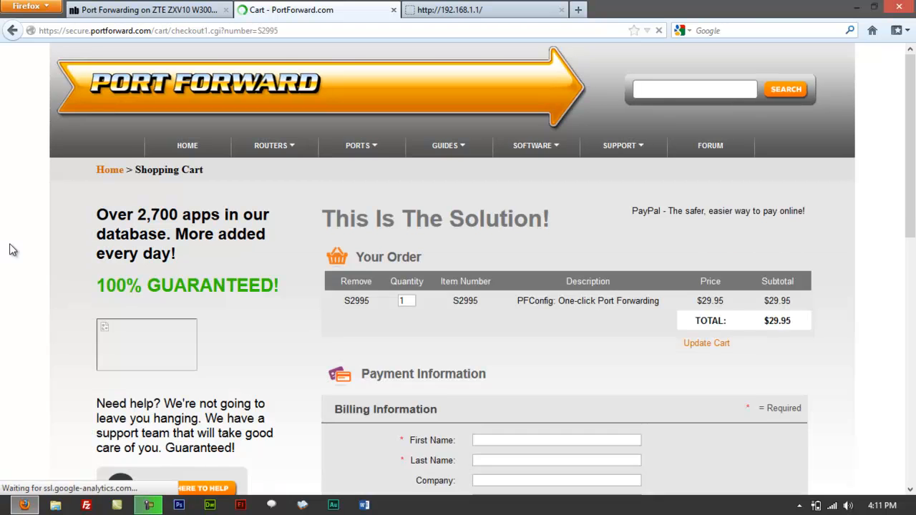
scroll("down", 3)
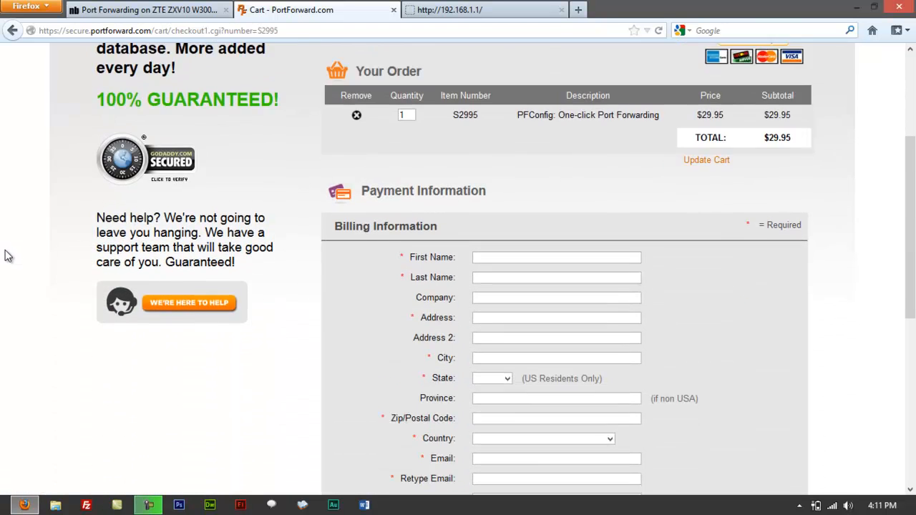
scroll("down", 3)
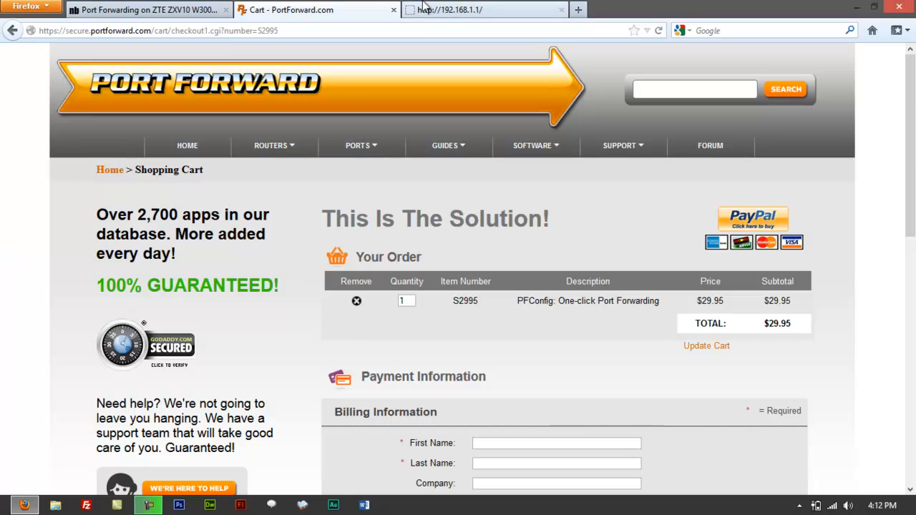
mouse_move(458, 9)
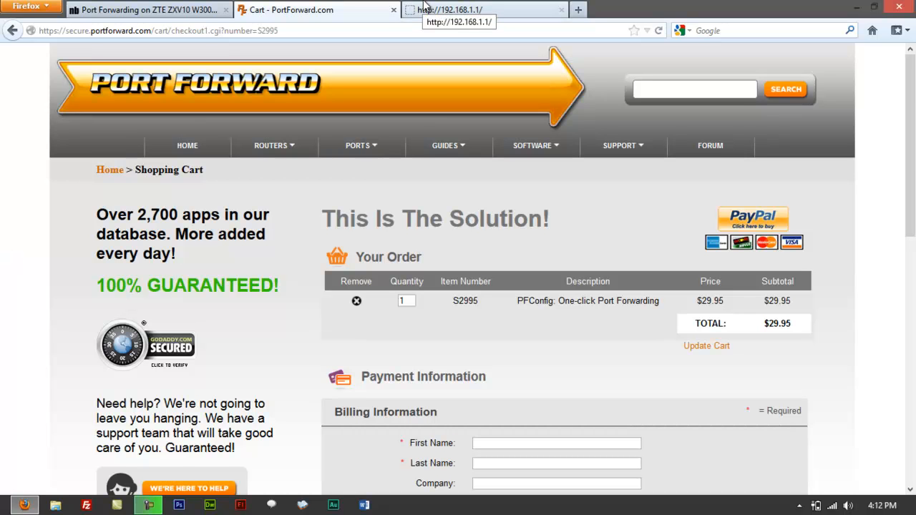
scroll("down", 3)
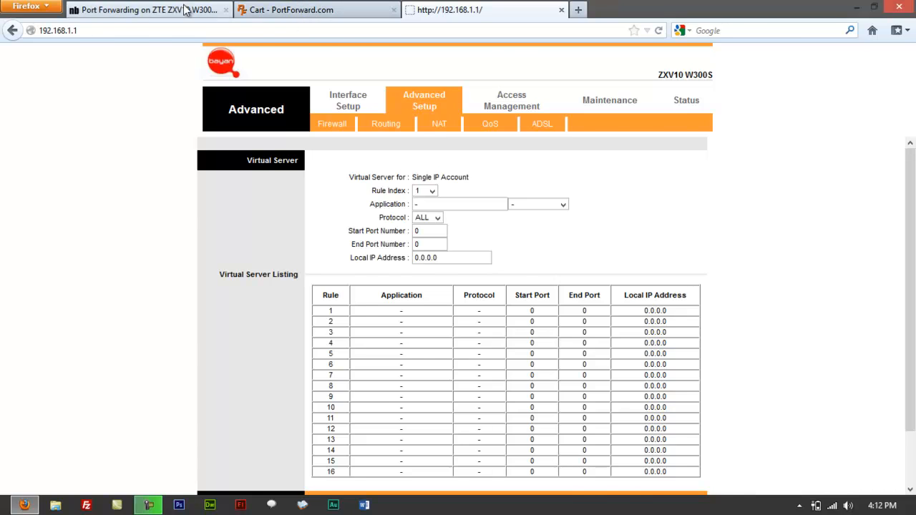
left_click(143, 9)
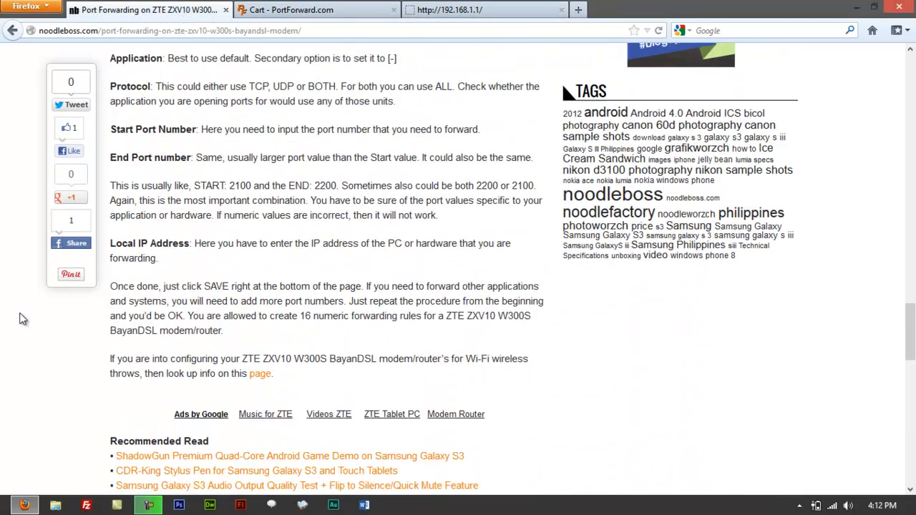
double_click(241, 187)
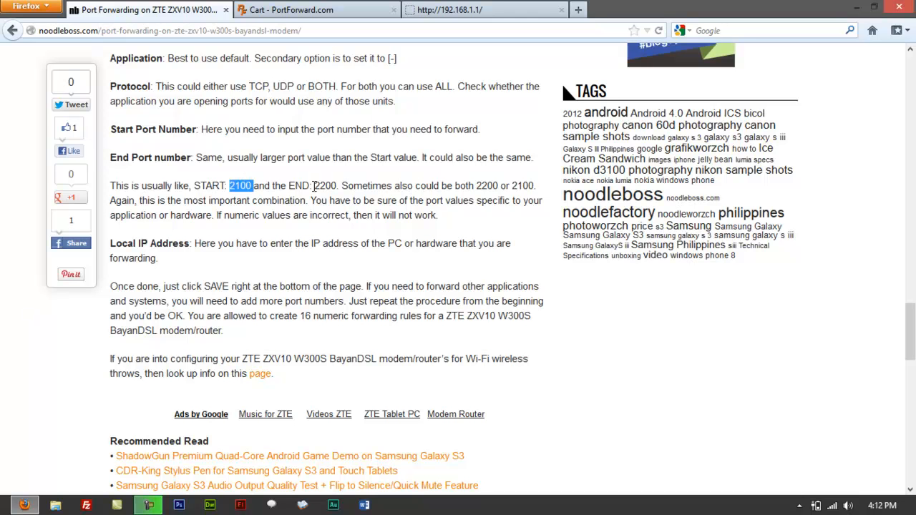
double_click(324, 186)
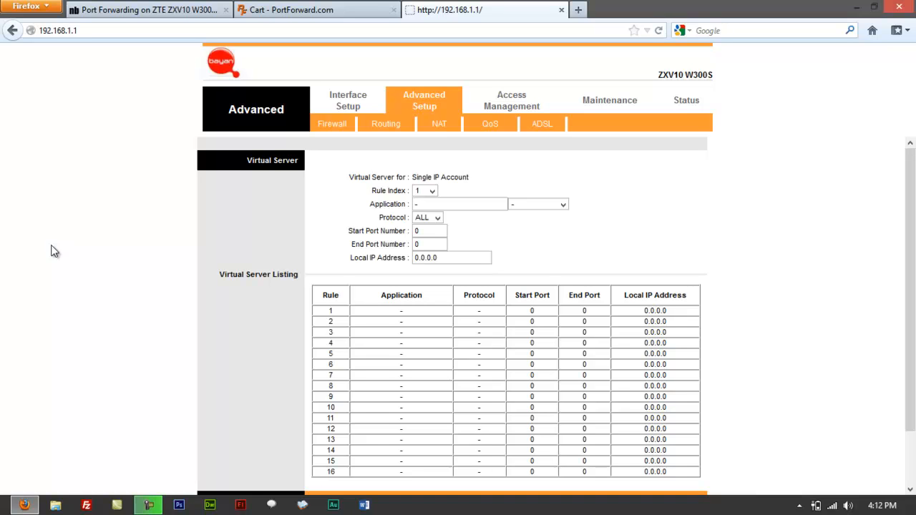
left_click(430, 244)
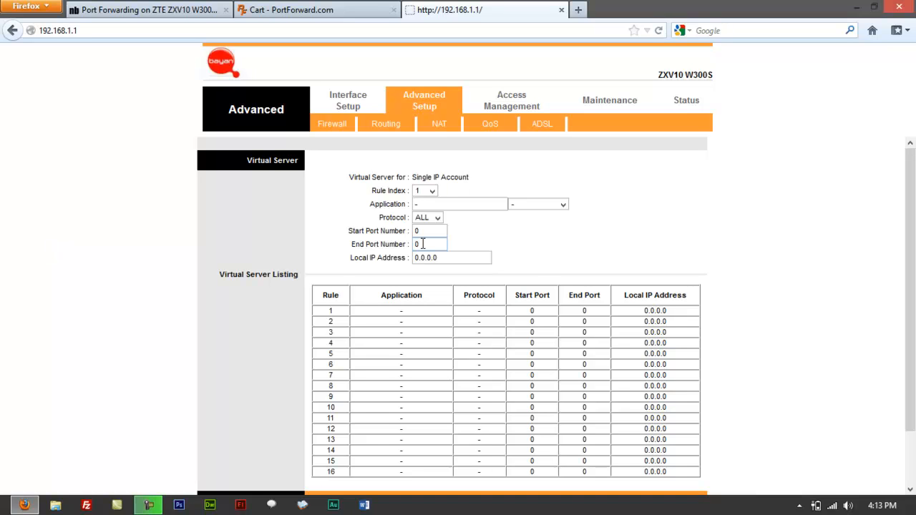
mouse_move(541, 235)
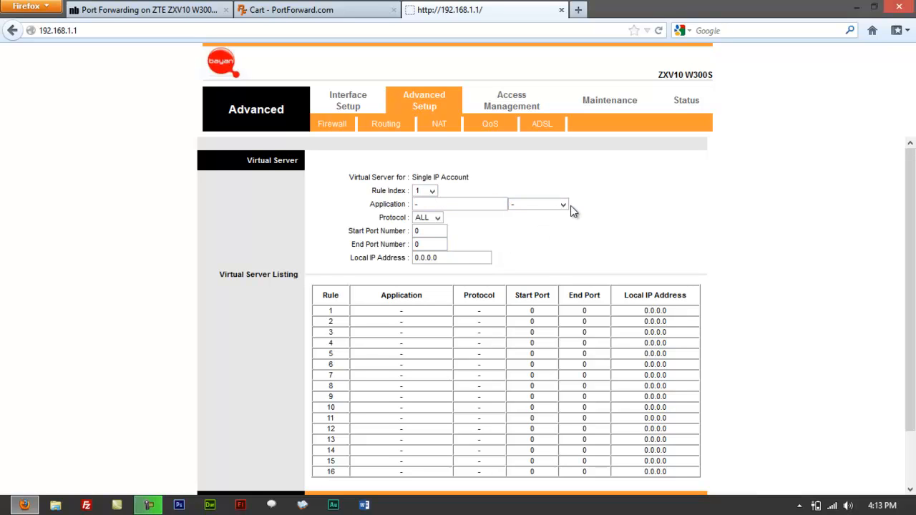
left_click(564, 203)
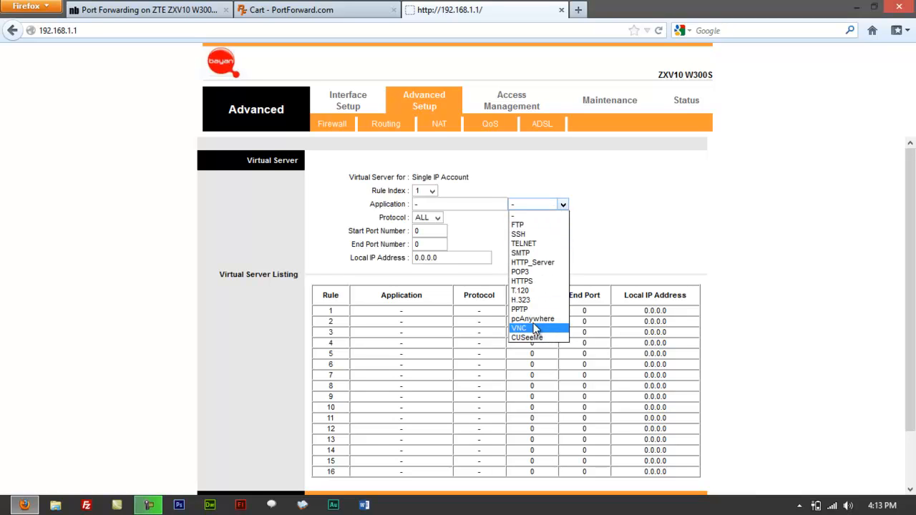
mouse_move(527, 329)
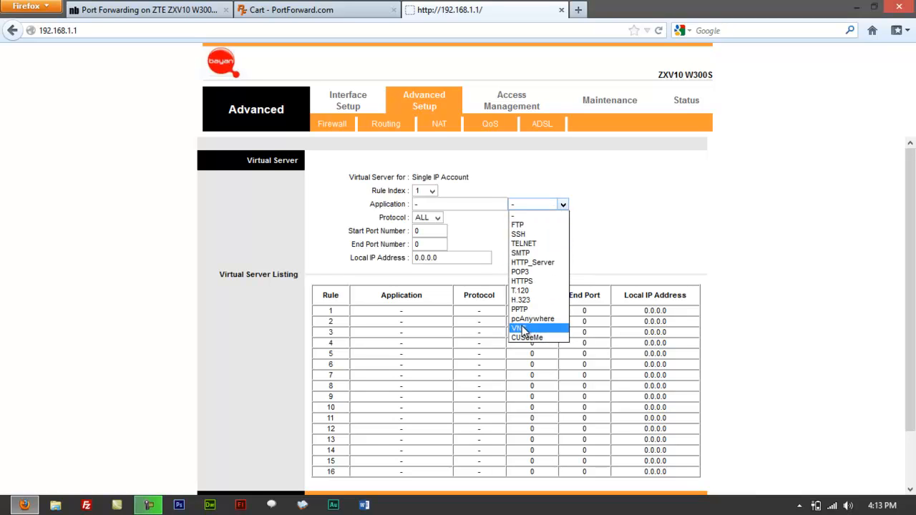
mouse_move(522, 229)
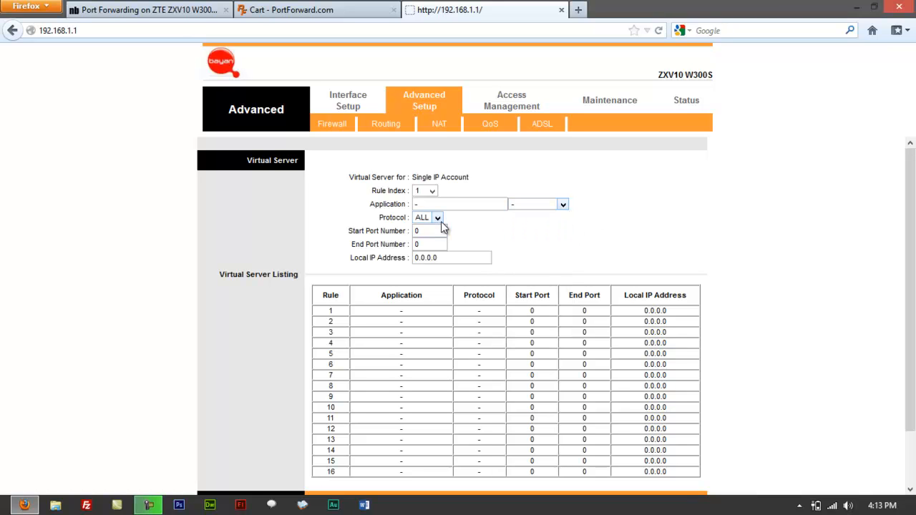
left_click(427, 218)
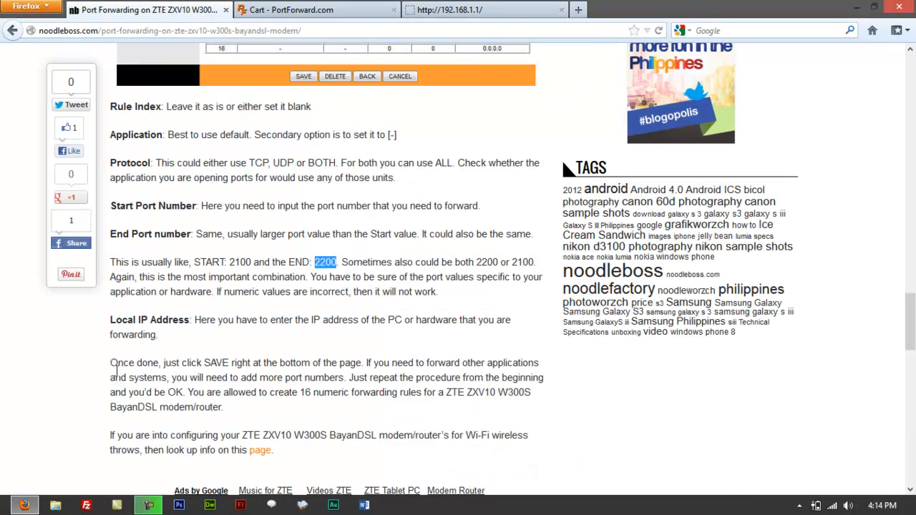
mouse_move(307, 229)
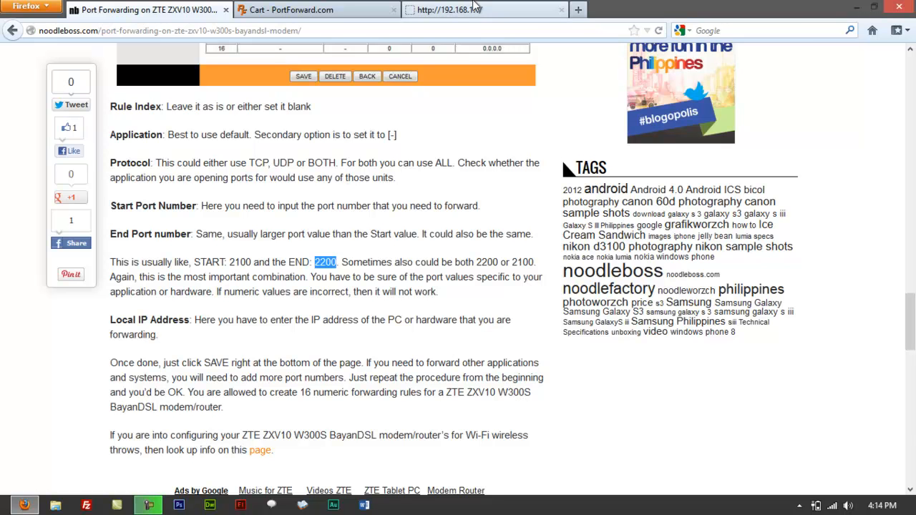
- Back on the router's Virtual Server form, keep the protocol at ALL and move to the start port
left_click(484, 8)
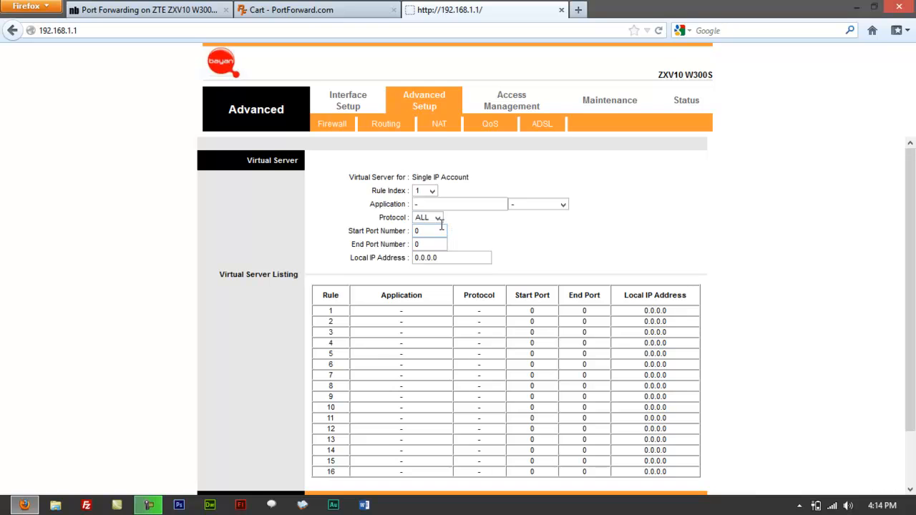
left_click(426, 218)
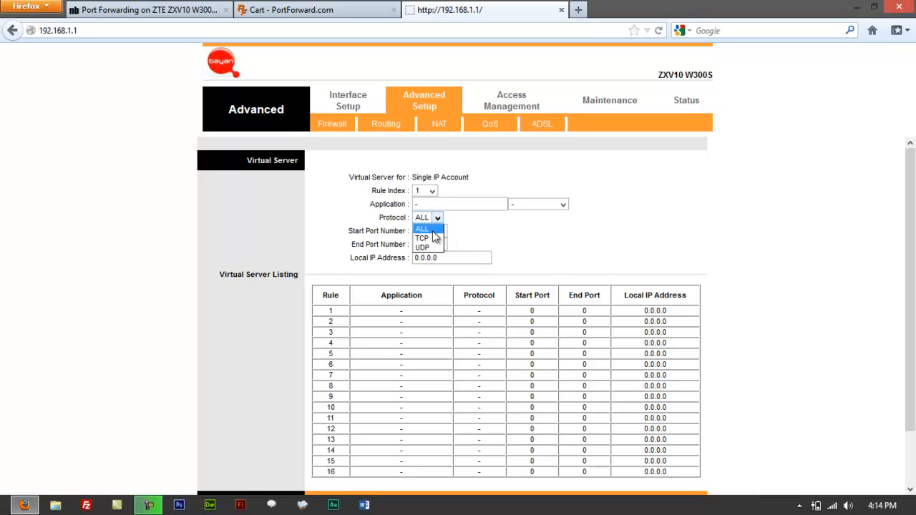
left_click(421, 229)
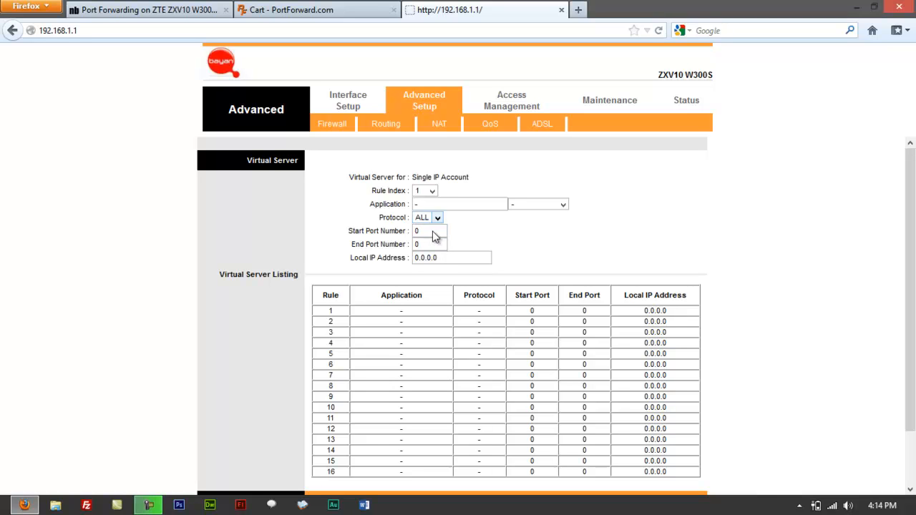
left_click(428, 231)
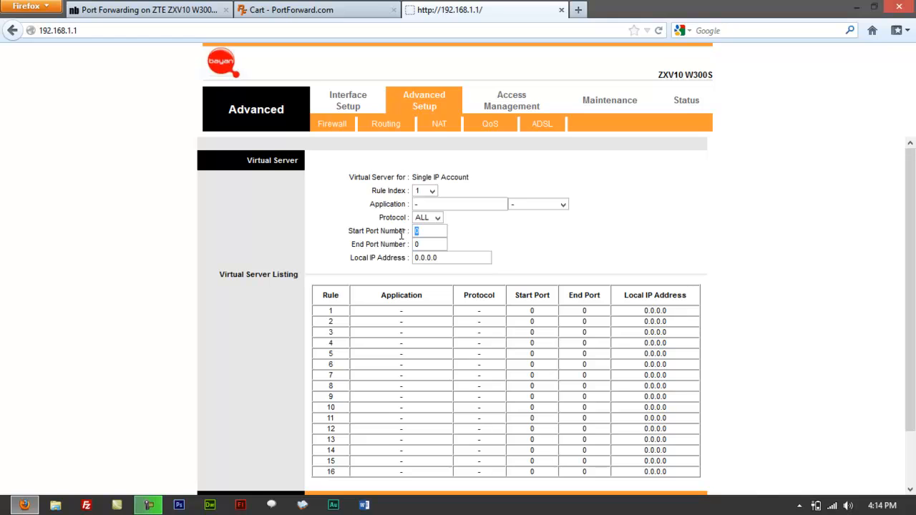
- Fill in start port 2100, end port 2200 and local IP address 192.168.1.10 for rule 1
type("21")
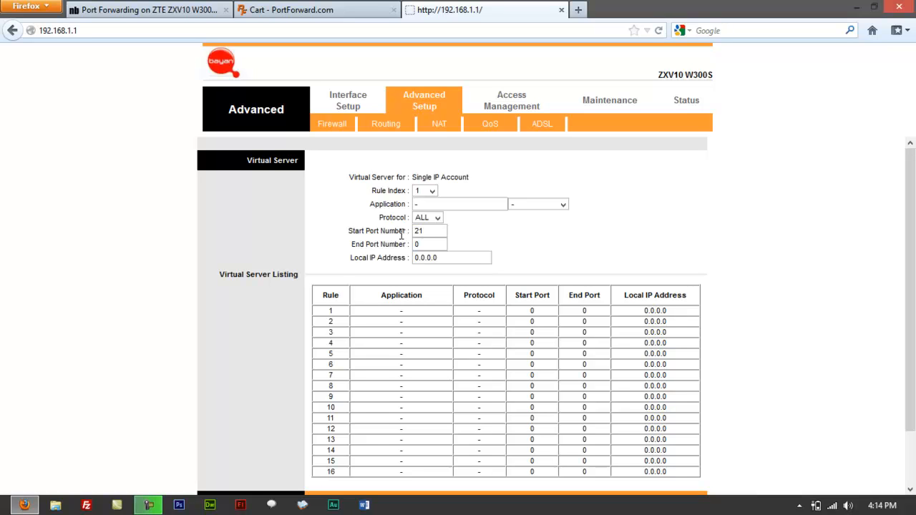
type("2100")
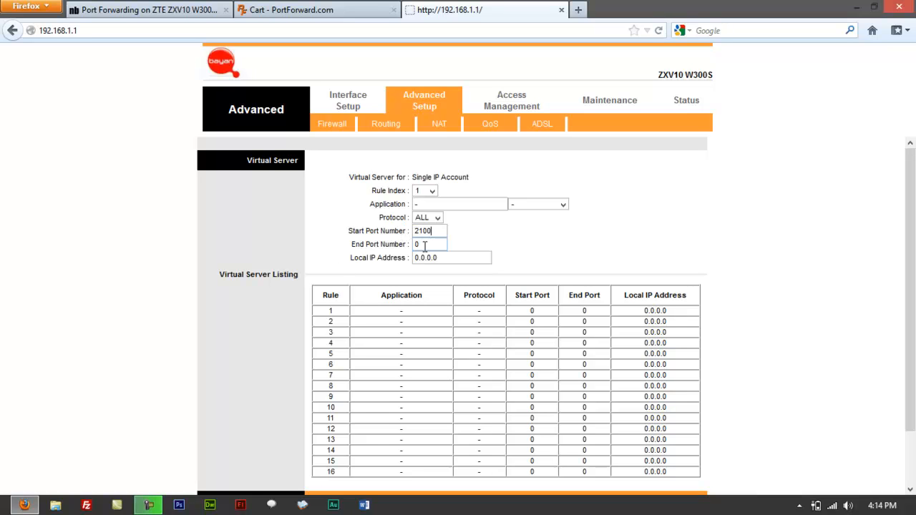
type("2")
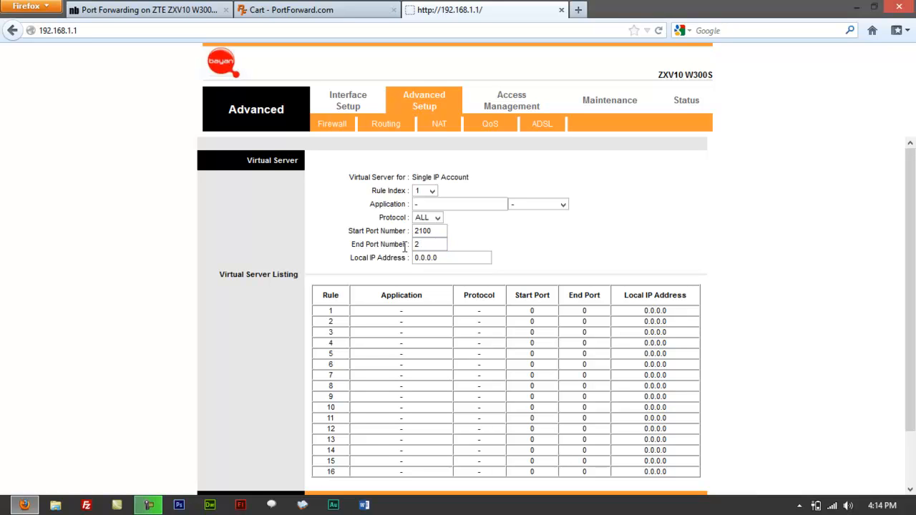
type("200")
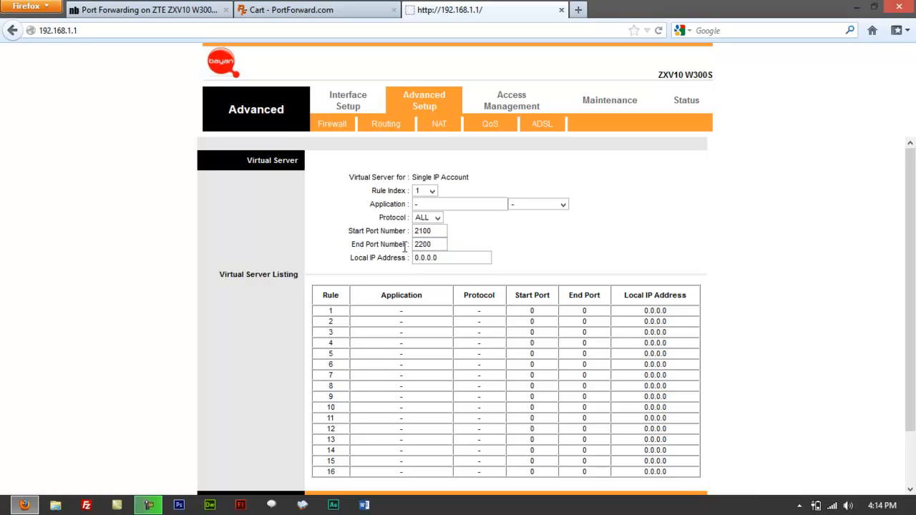
type("192.168.0.")
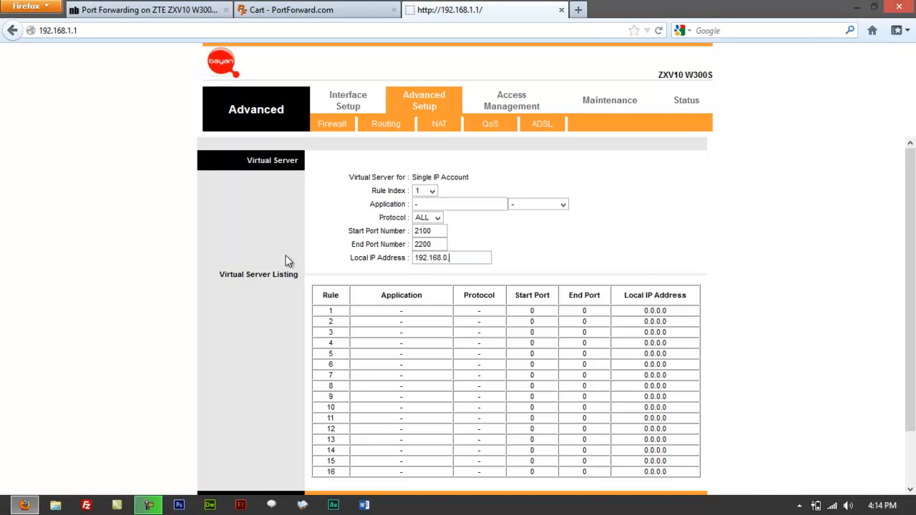
type("1")
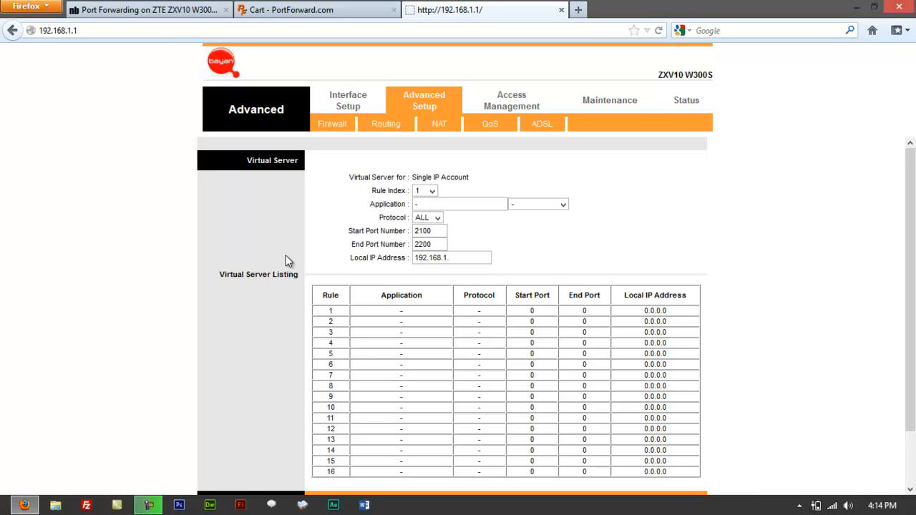
type("10")
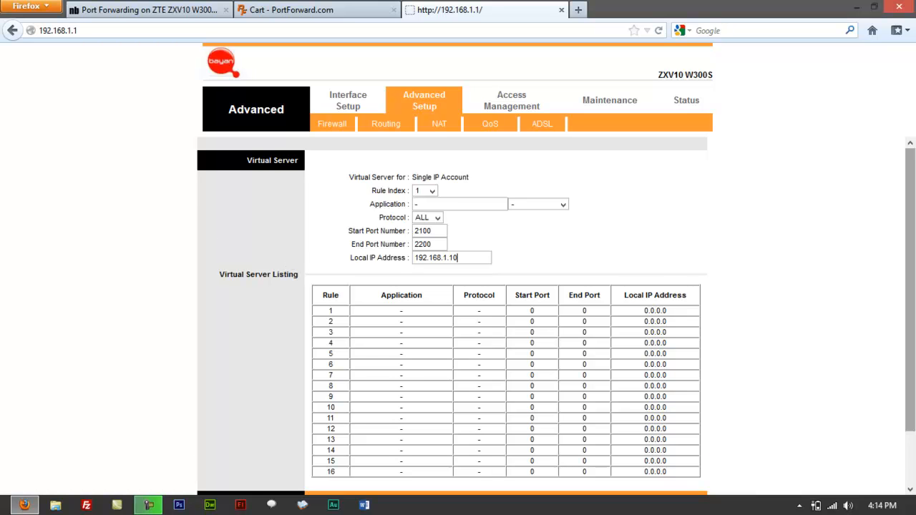
scroll("down", 3)
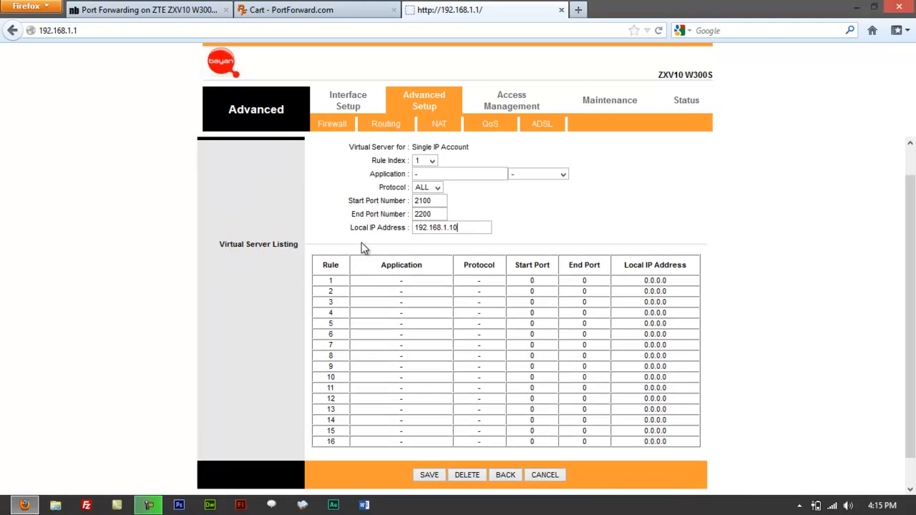
mouse_move(896, 294)
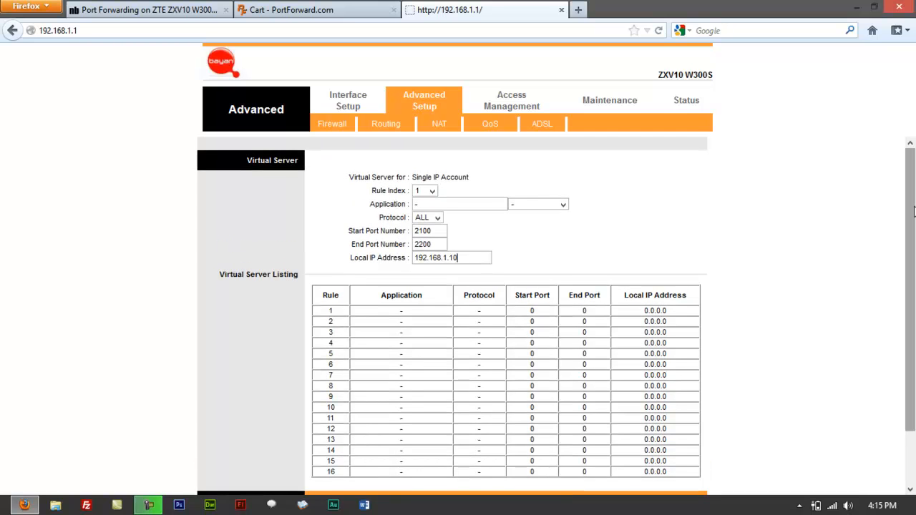
mouse_move(779, 335)
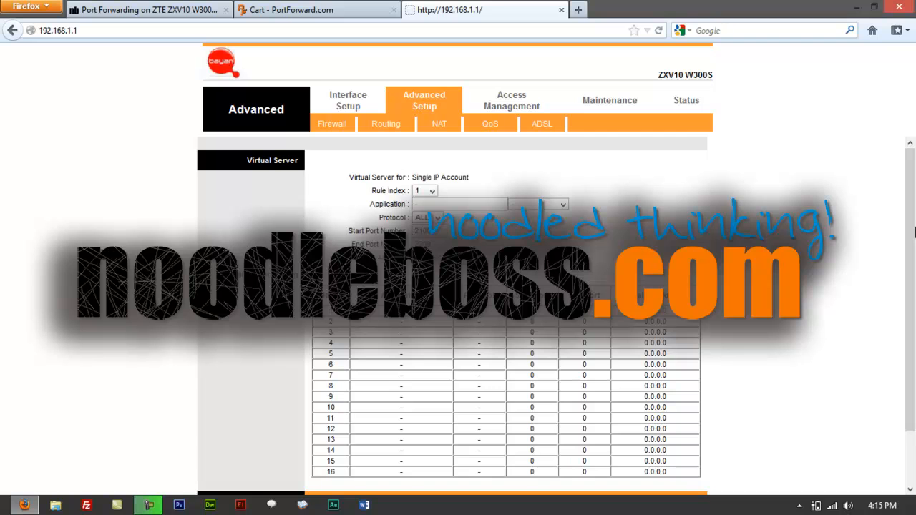
mouse_move(914, 232)
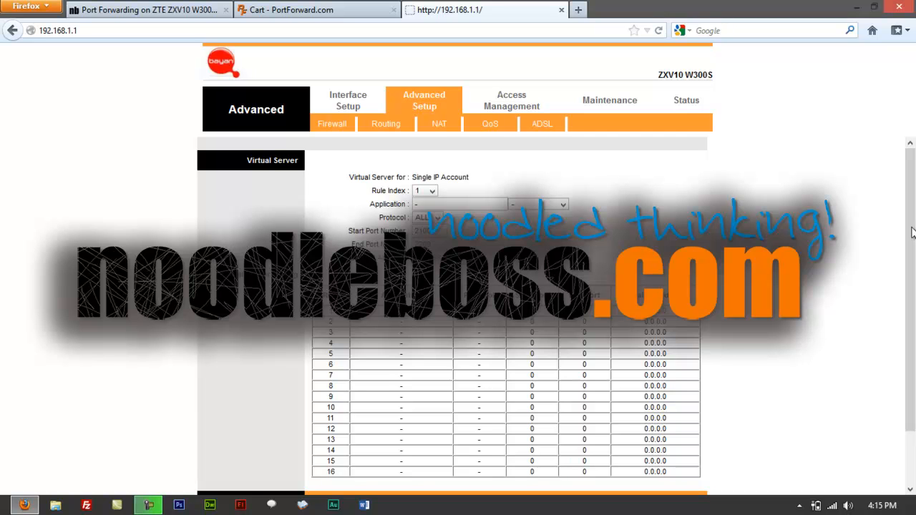